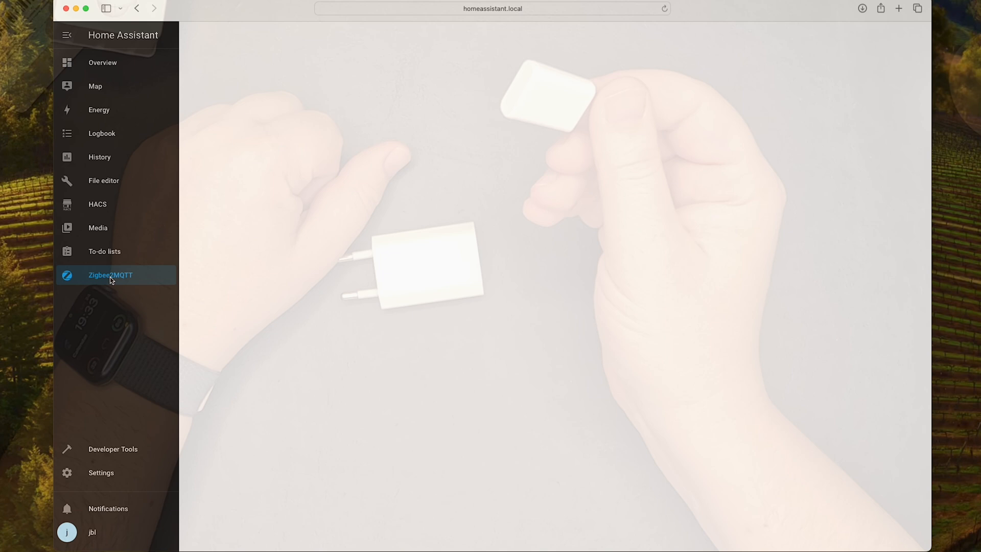
Show the Zigbee2MQTT Devices list scrolled down to the ZigbeeRepeater entry
left_click(111, 275)
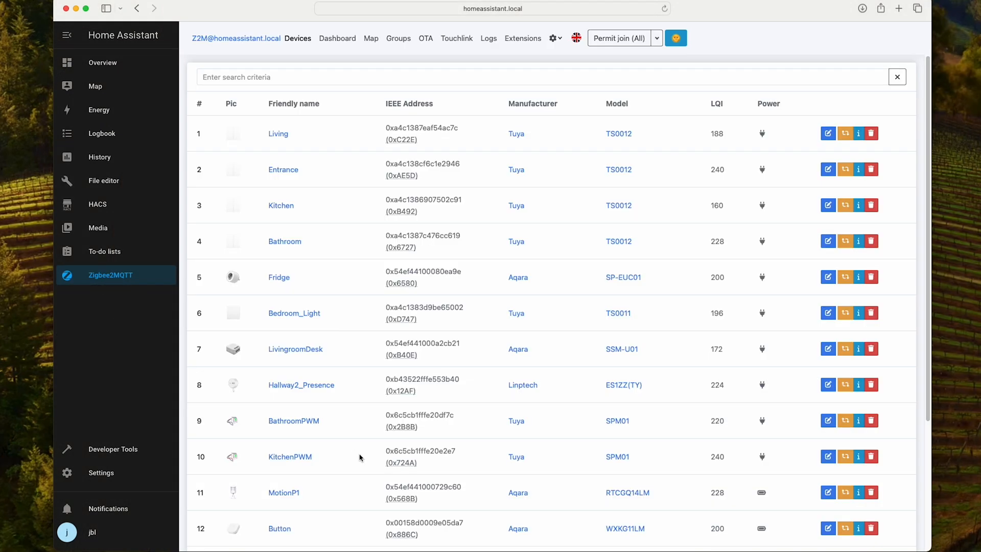
scroll("down", 3)
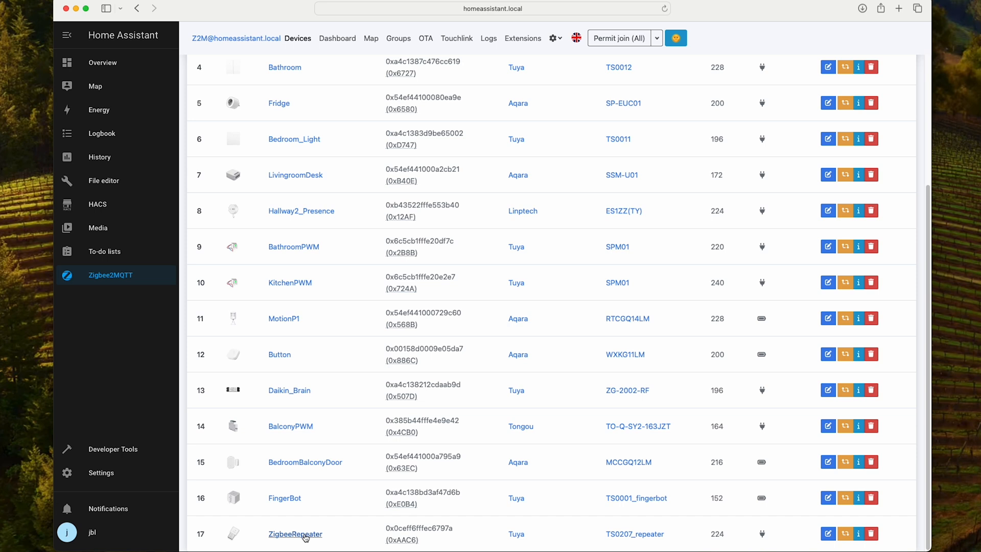
Review ZigbeeRepeater's About page (Tuya TS0207, Router) and start loading the network Map
left_click(295, 534)
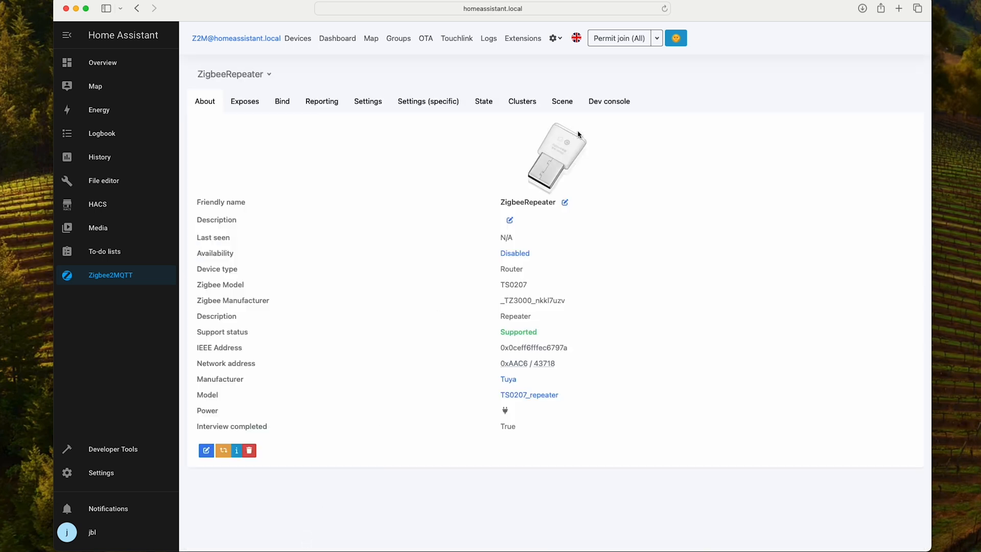
mouse_move(570, 154)
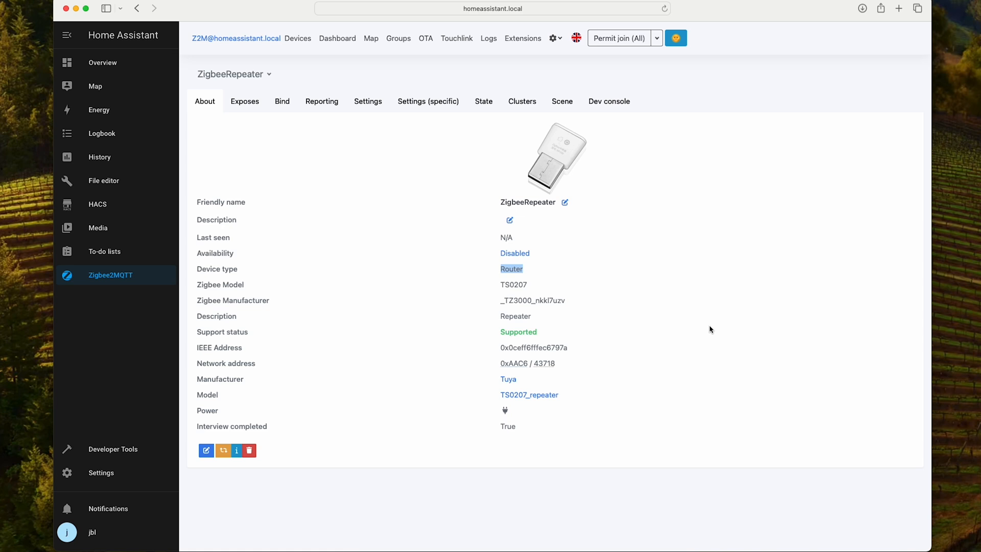
mouse_move(350, 72)
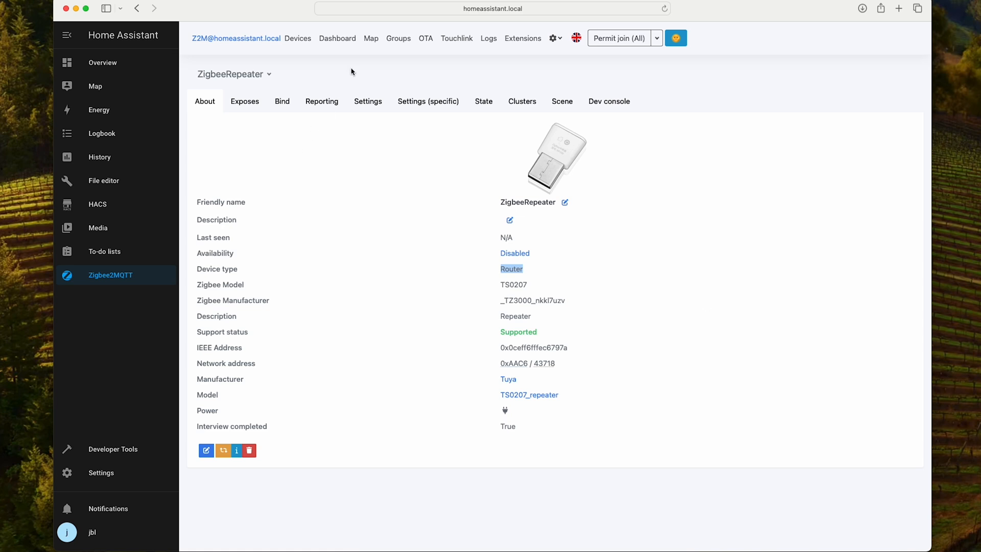
left_click(370, 38)
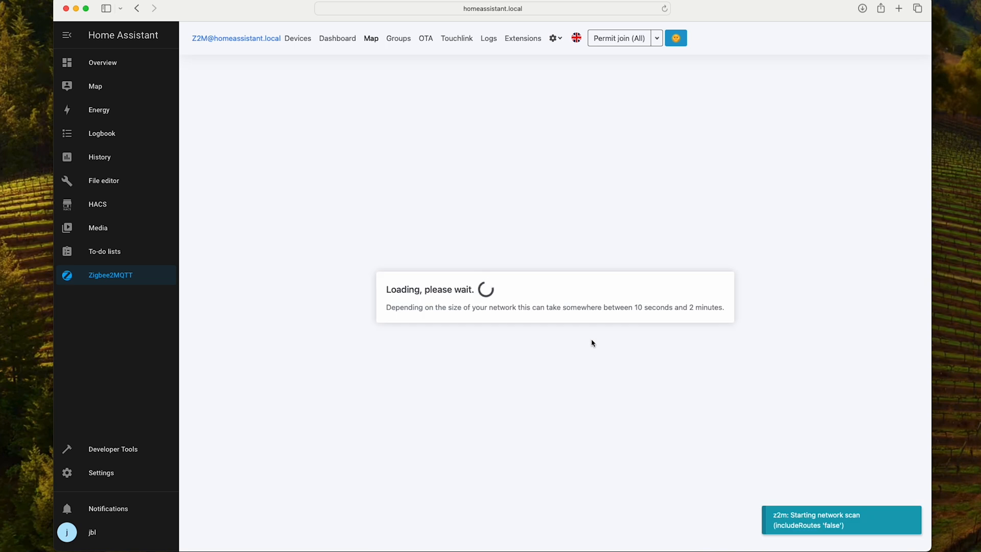